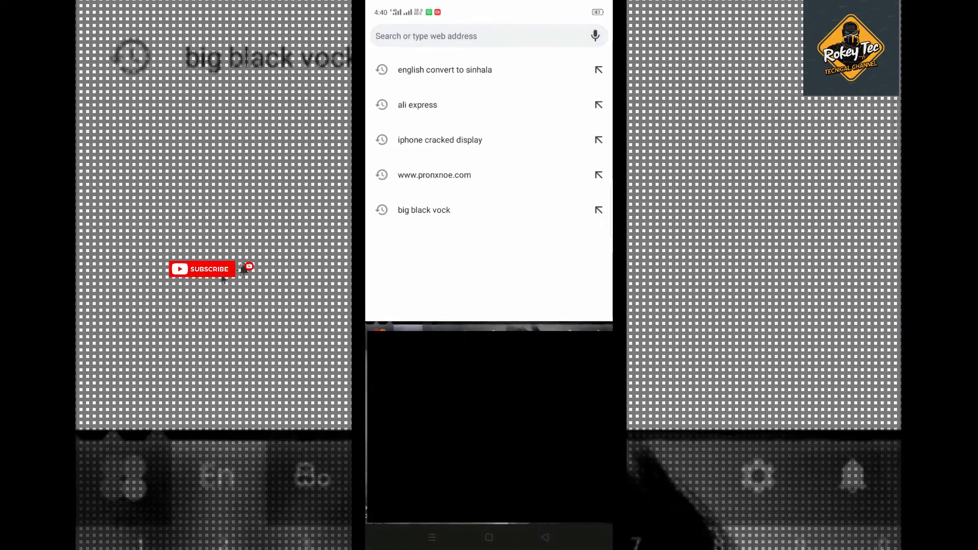
text(www.daraz.lk)
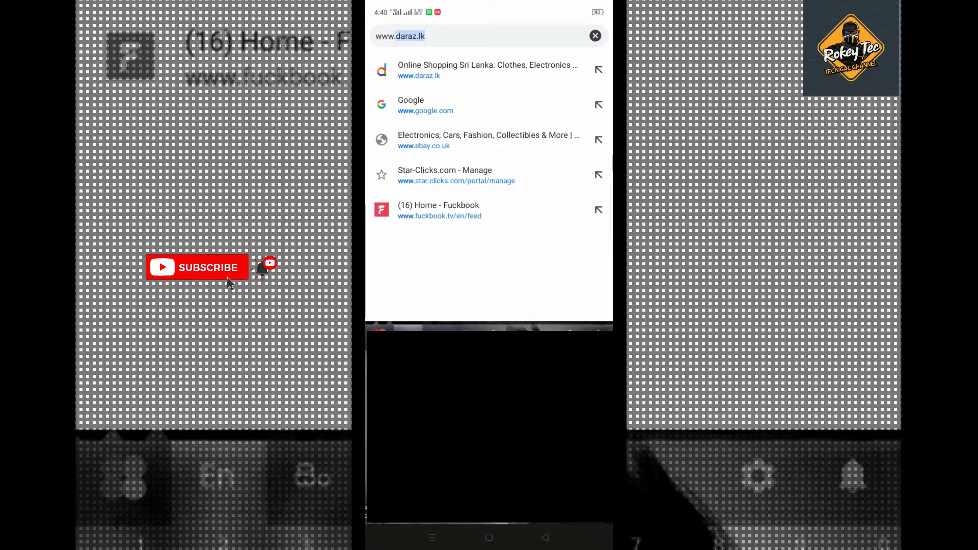
text(www.qdrex.com)
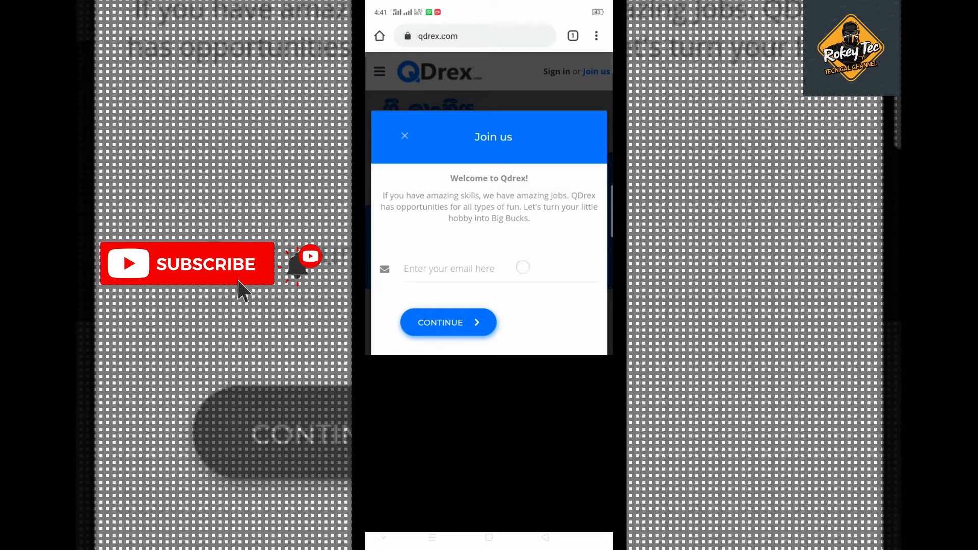
click(456, 269)
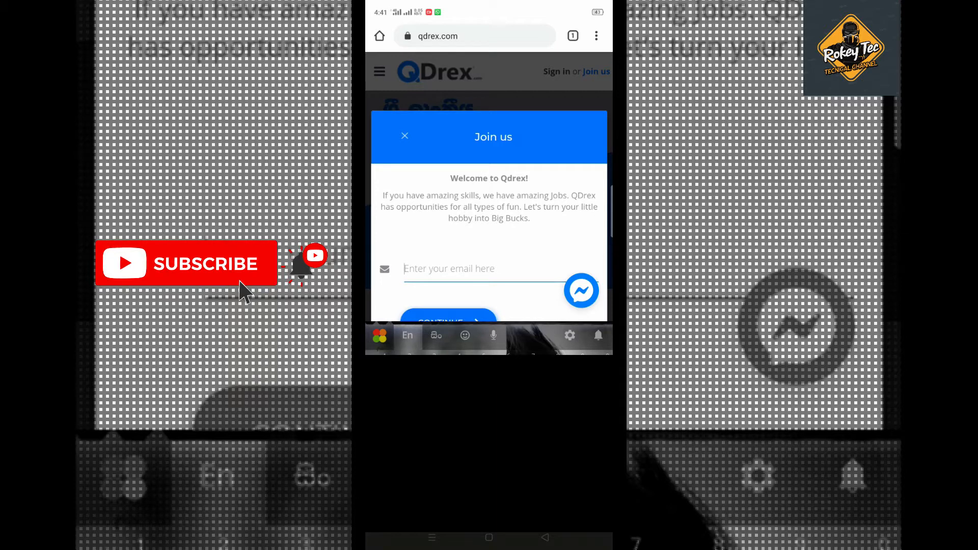
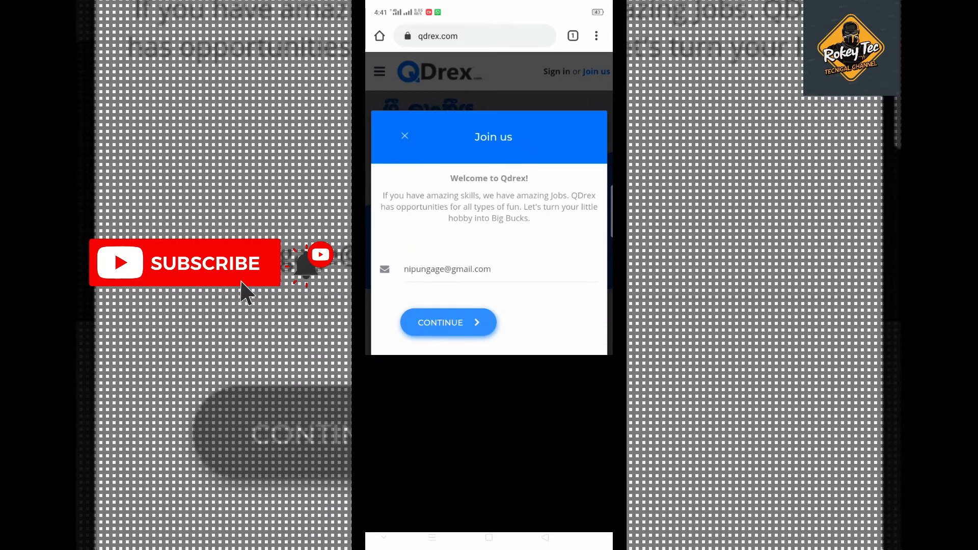
click(447, 323)
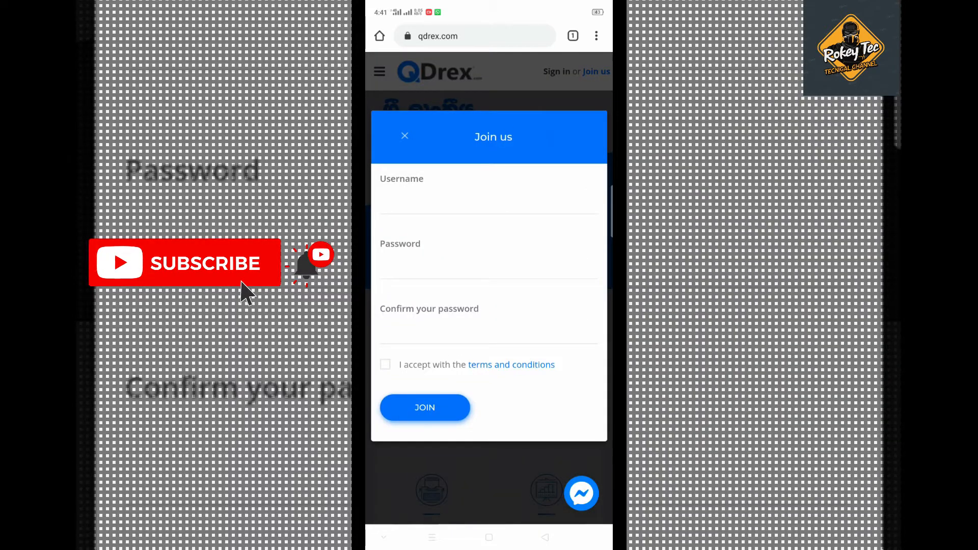
click(488, 201)
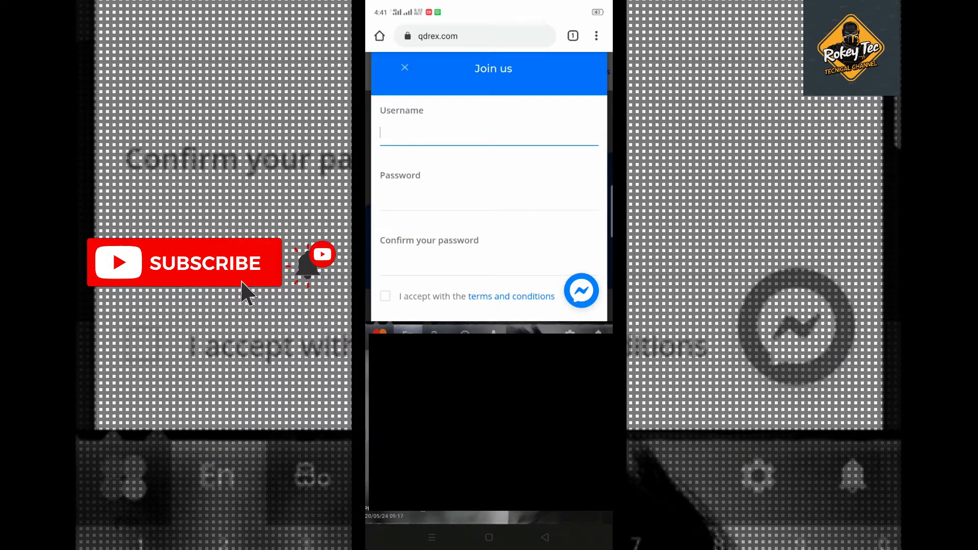
text(rokey t)
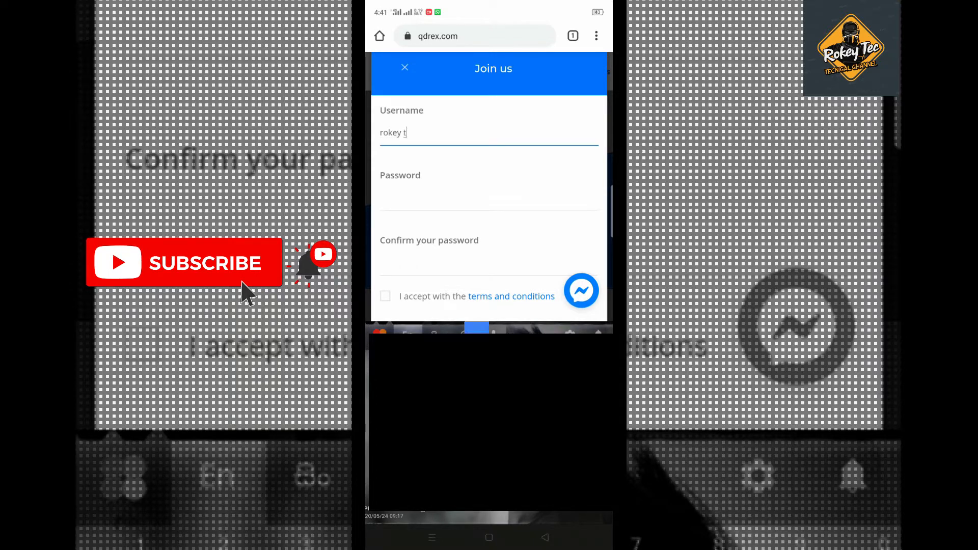
text(ec)
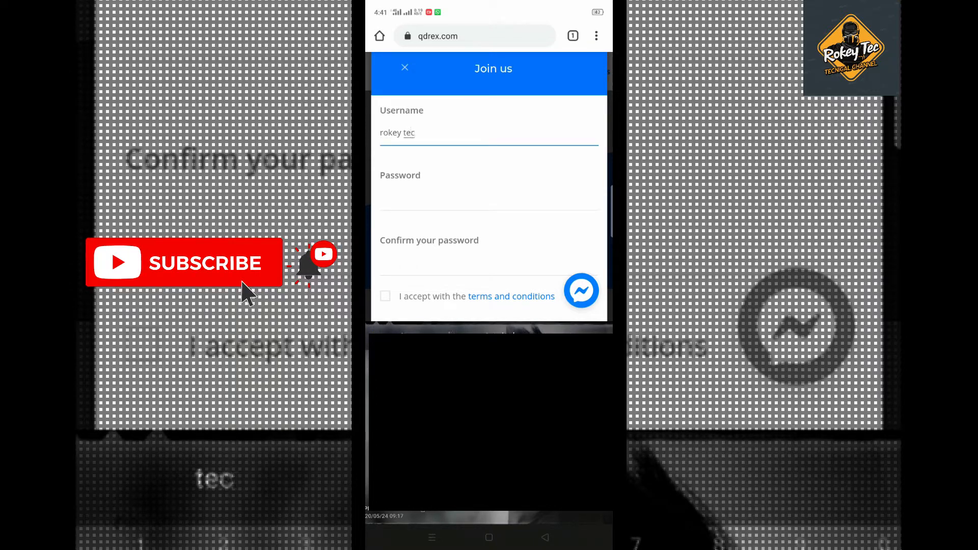
Enter the account password, accept the terms and submit the JOIN form.
click(489, 198)
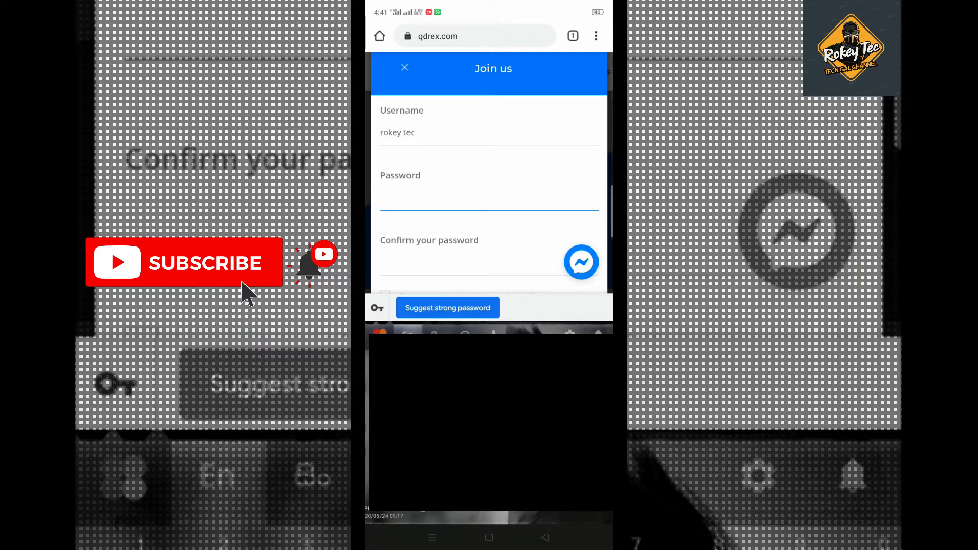
text(•)
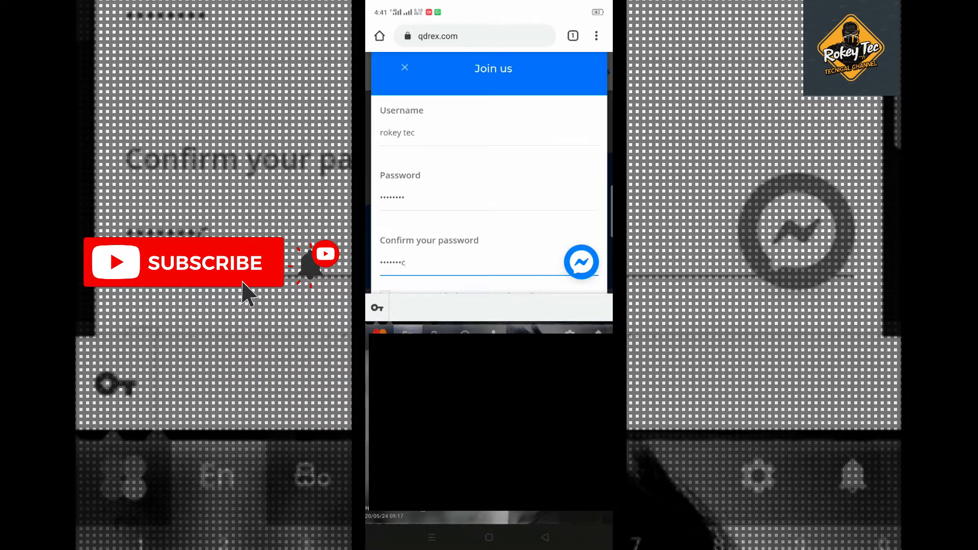
scroll(down, 3)
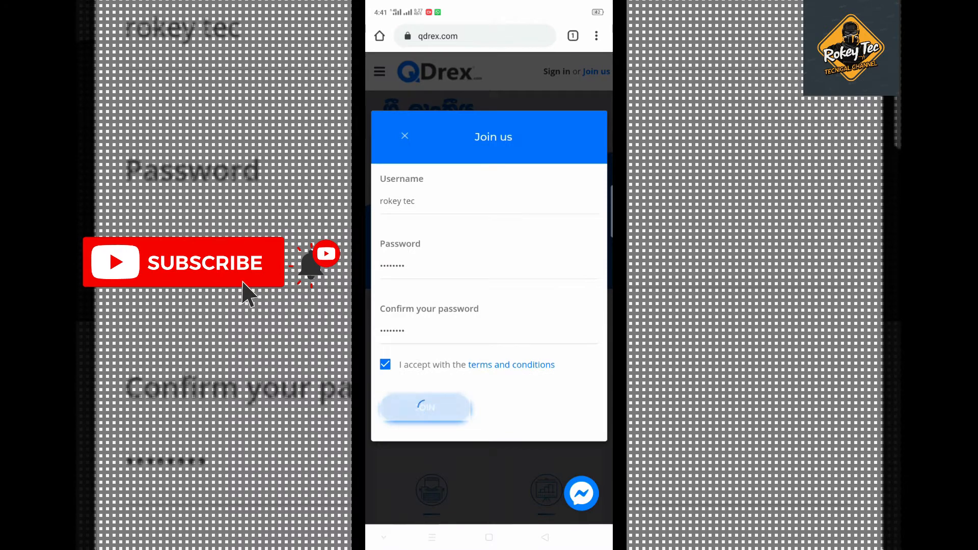
click(425, 408)
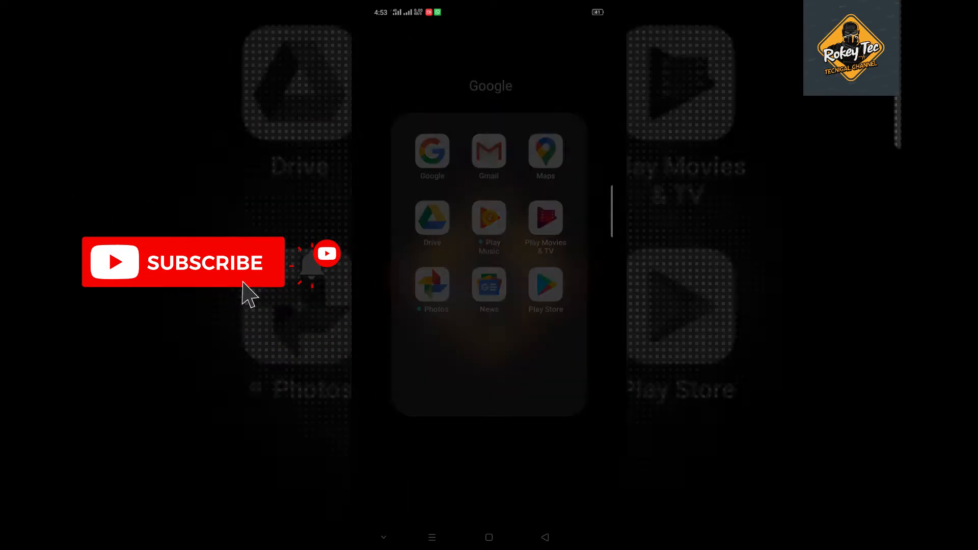
Open QDrex's registration email in Gmail and follow its Confirm link.
click(488, 151)
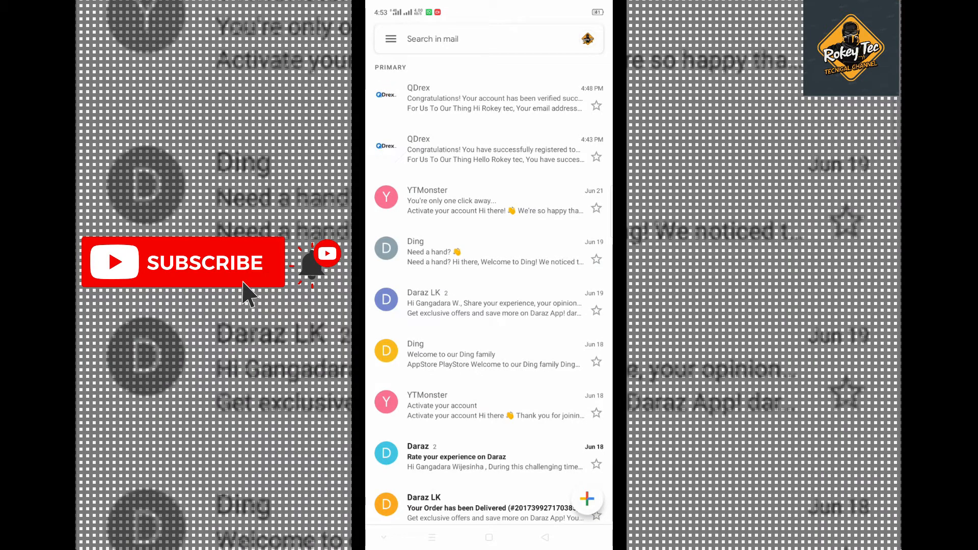
click(493, 149)
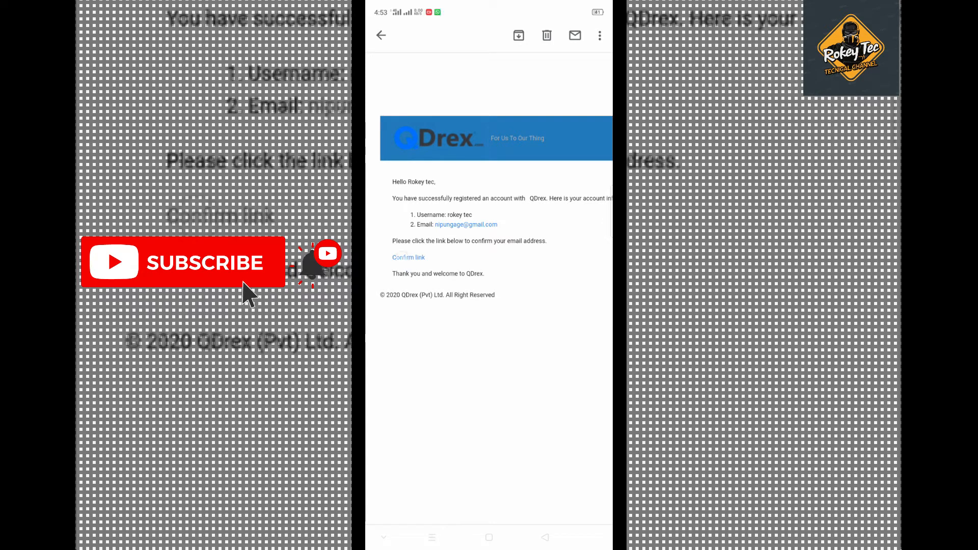
click(408, 258)
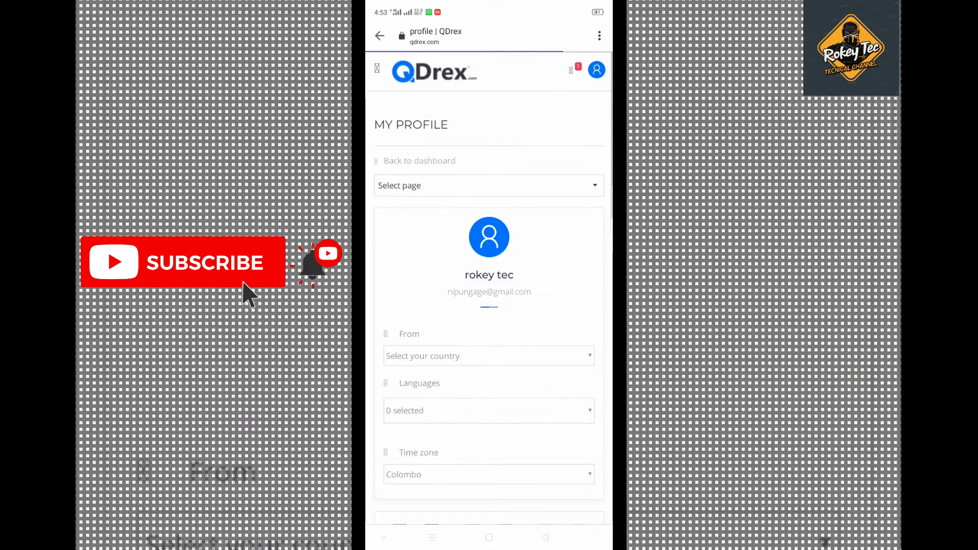
Scroll through My Profile and the dashboard's Rs0.00 balances and empty My Orders.
scroll(down, 3)
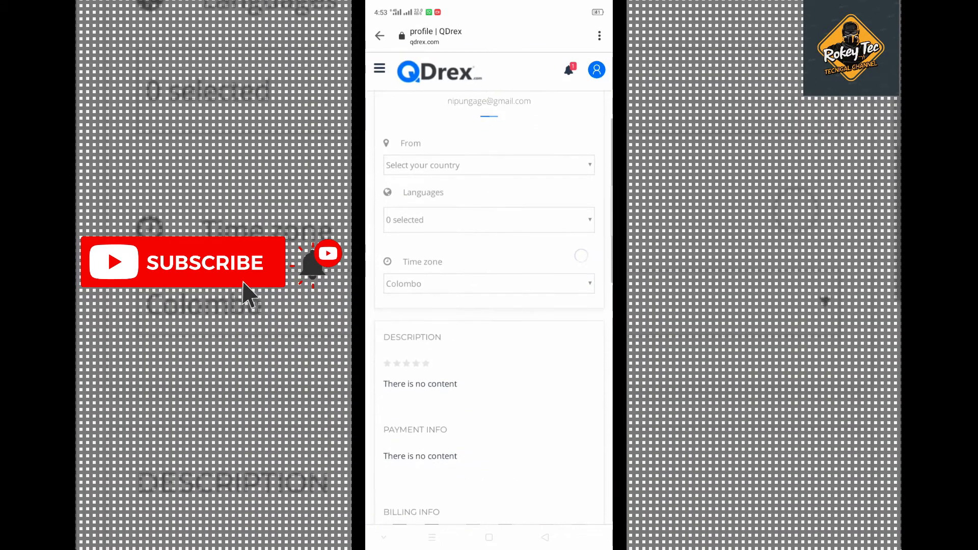
scroll(down, 3)
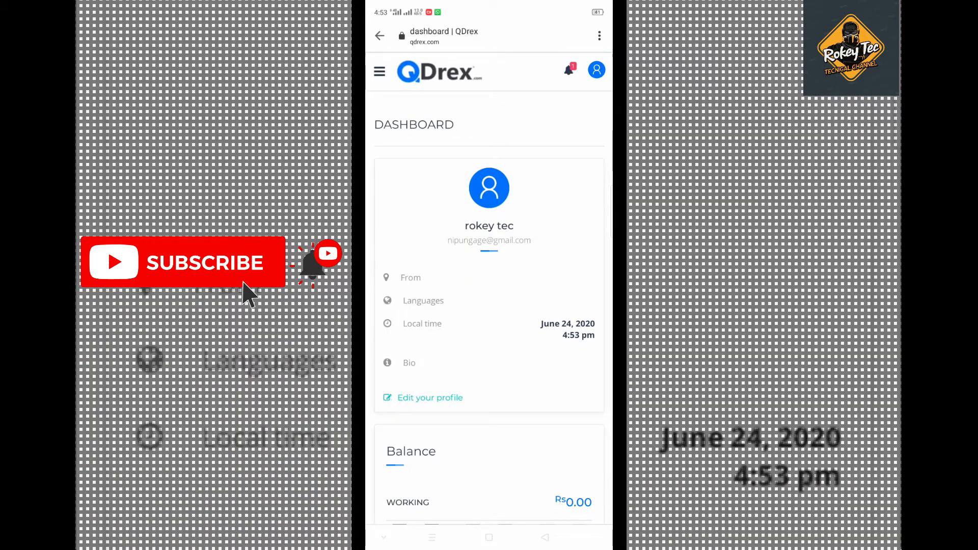
scroll(down, 3)
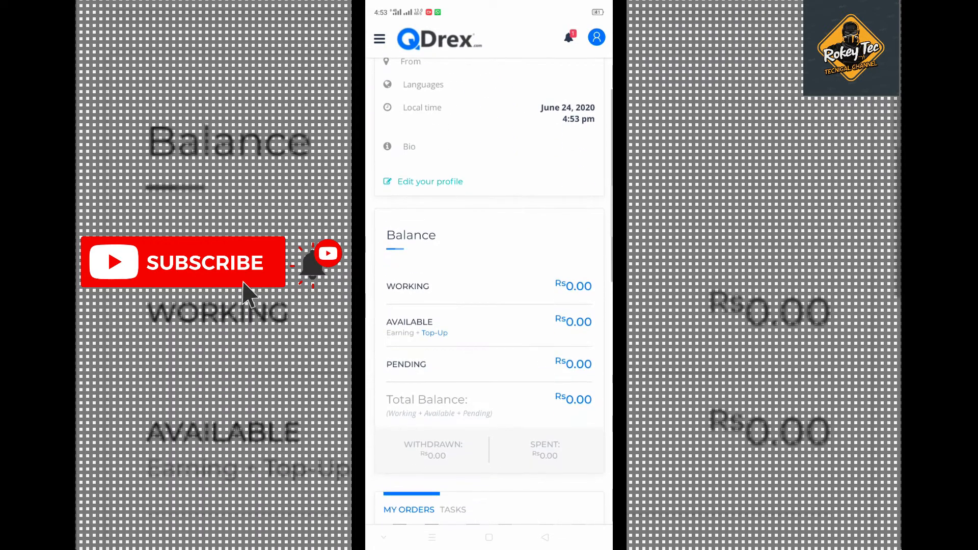
scroll(down, 3)
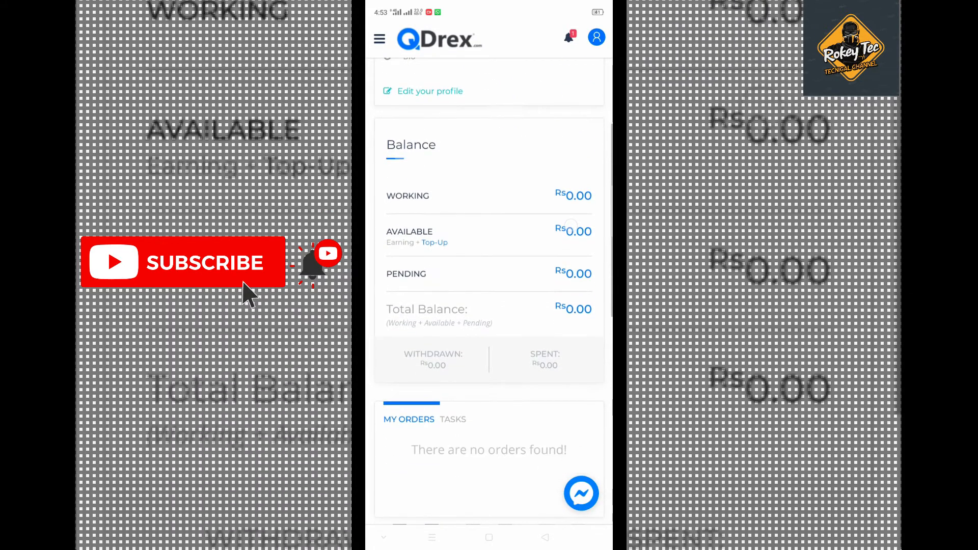
scroll(down, 3)
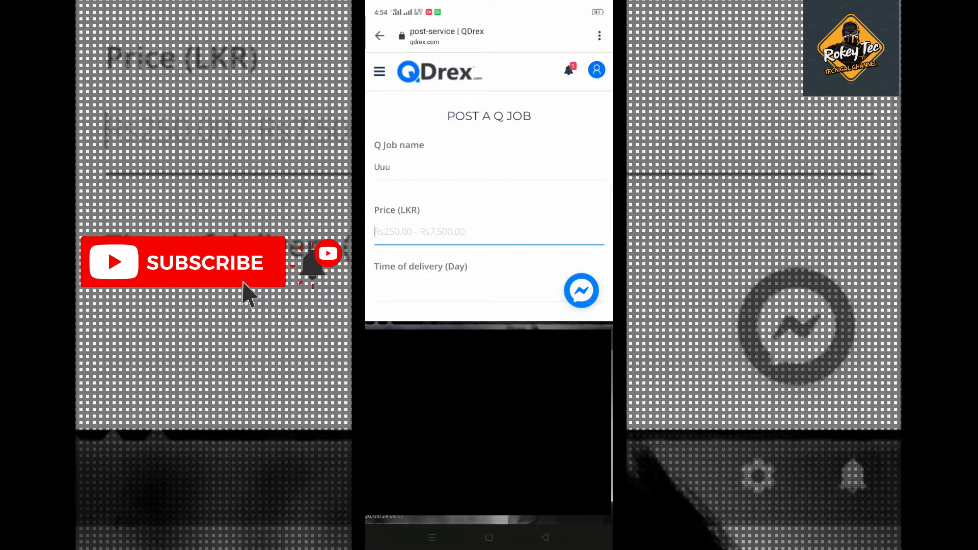
text(555)
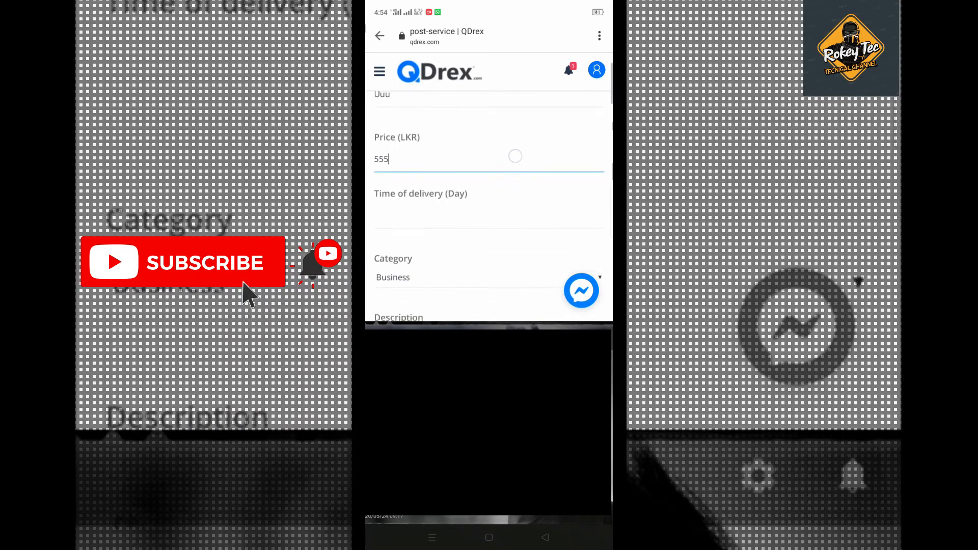
text(95)
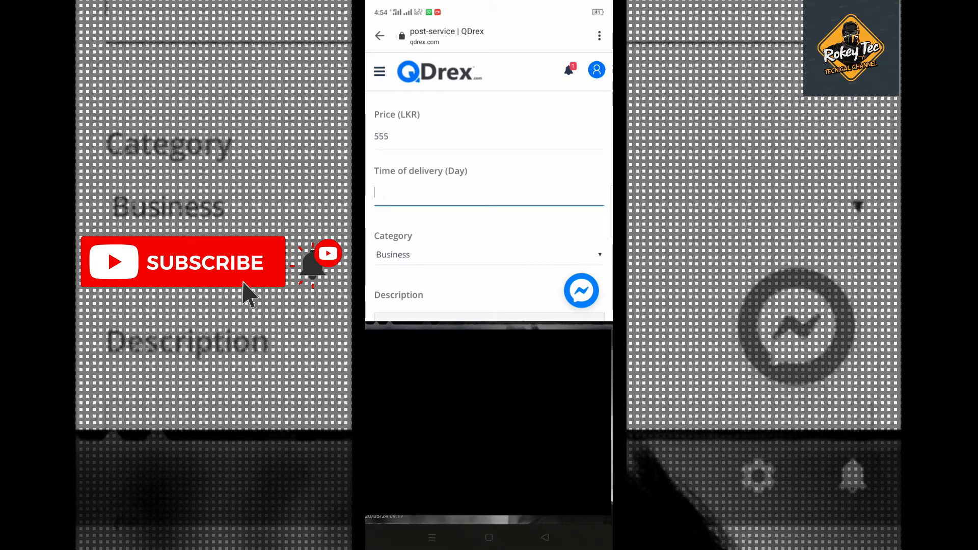
scroll(down, 3)
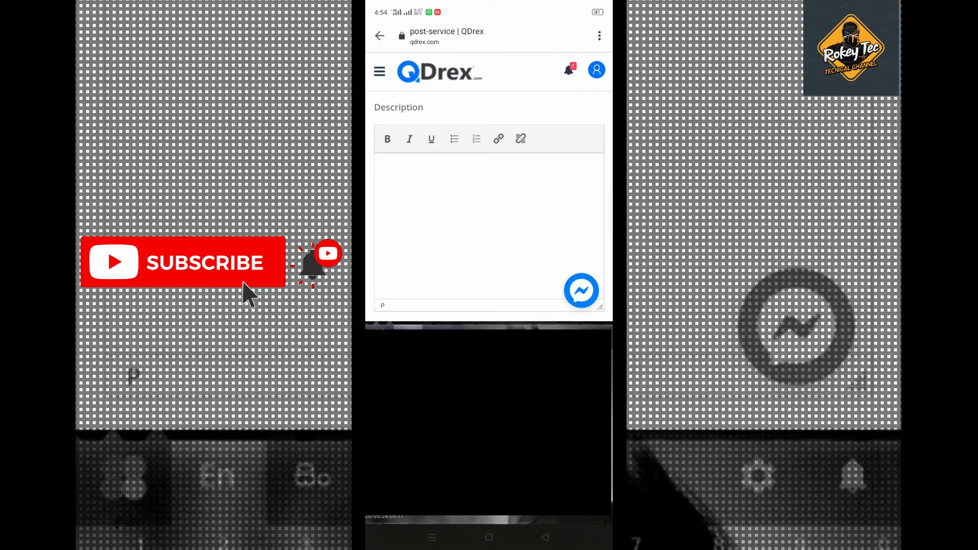
scroll(down, 3)
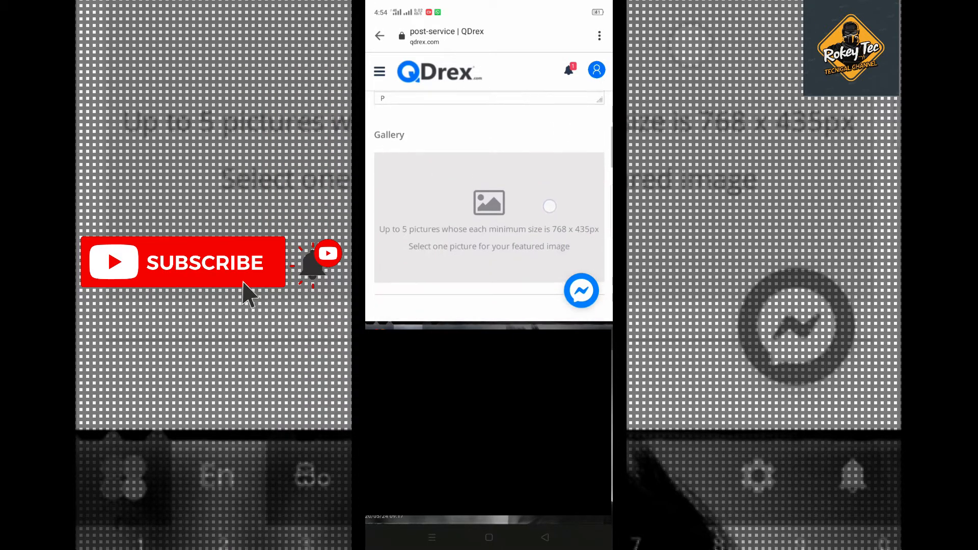
scroll(down, 3)
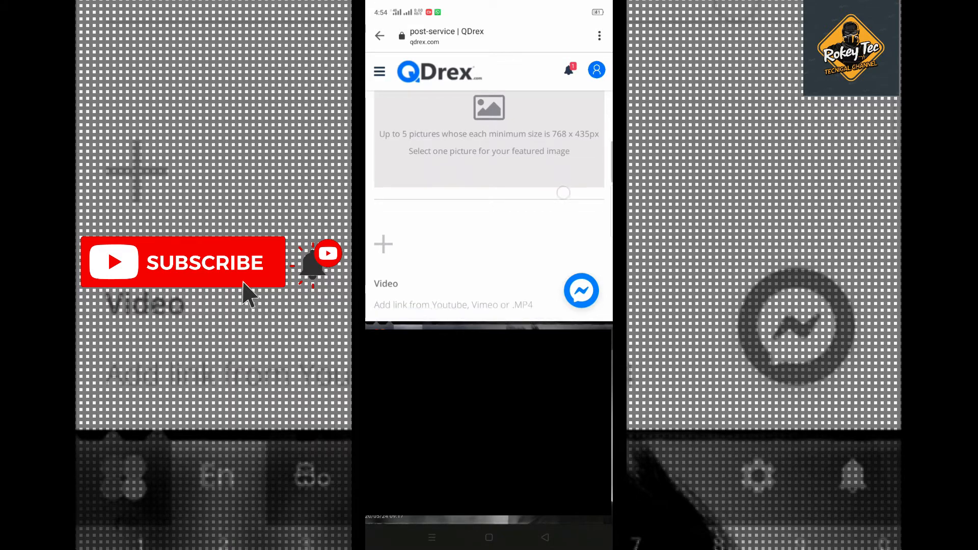
scroll(down, 3)
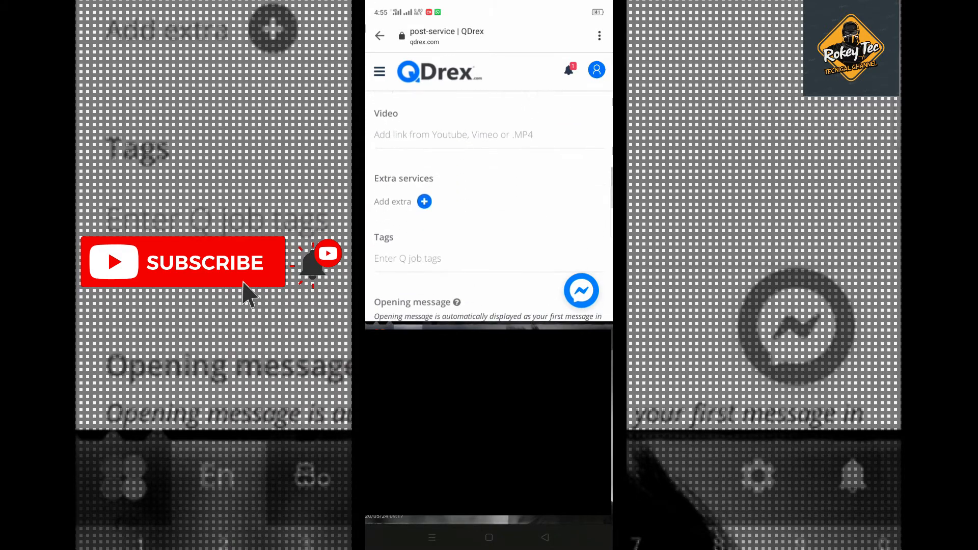
Add a blank extra service row priced LKR 0 to the Q job form.
click(424, 202)
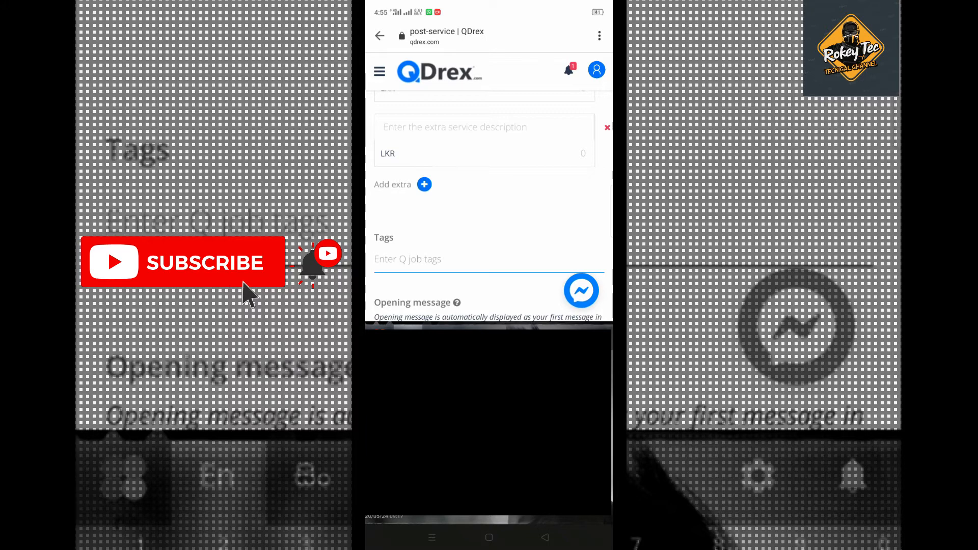
scroll(down, 3)
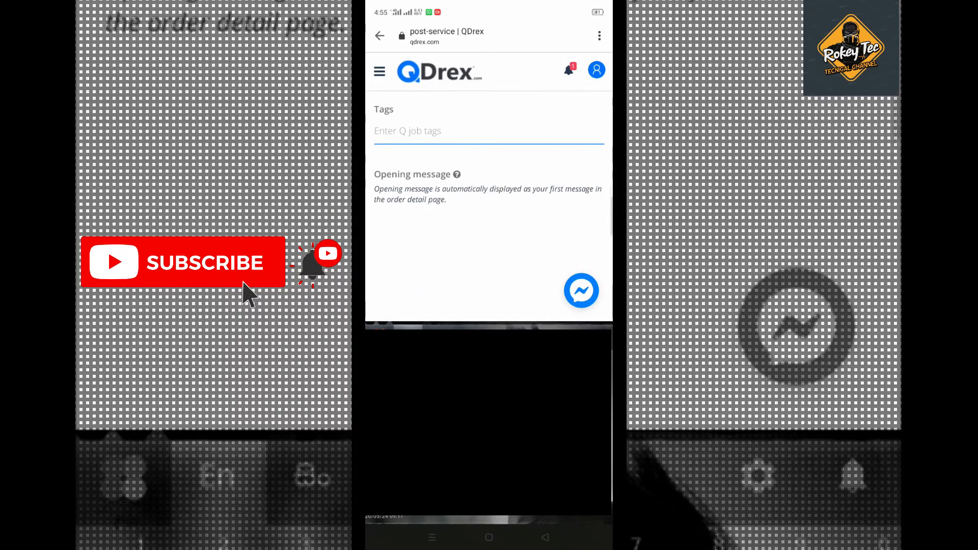
scroll(down, 3)
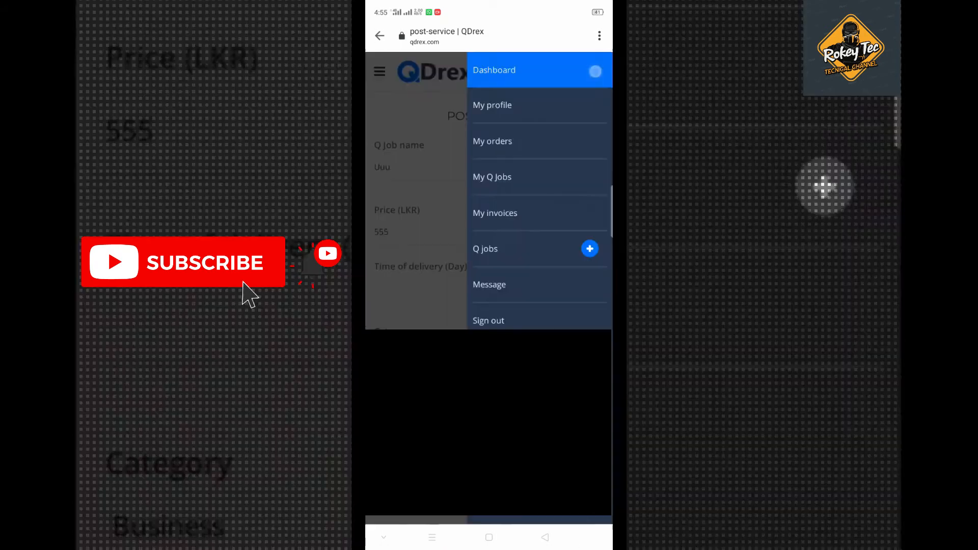
Close the account menu and browse the Gaming category's 18 Q jobs.
click(380, 71)
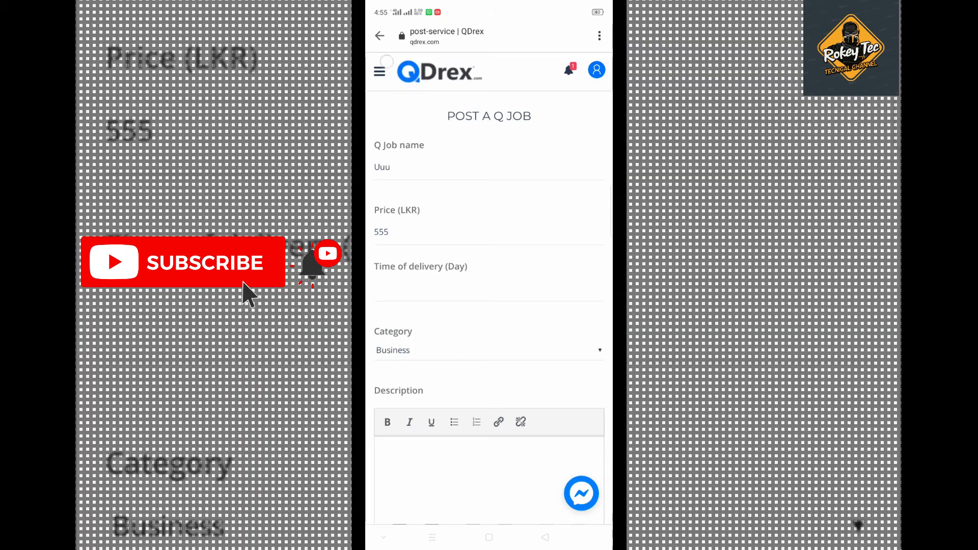
click(488, 350)
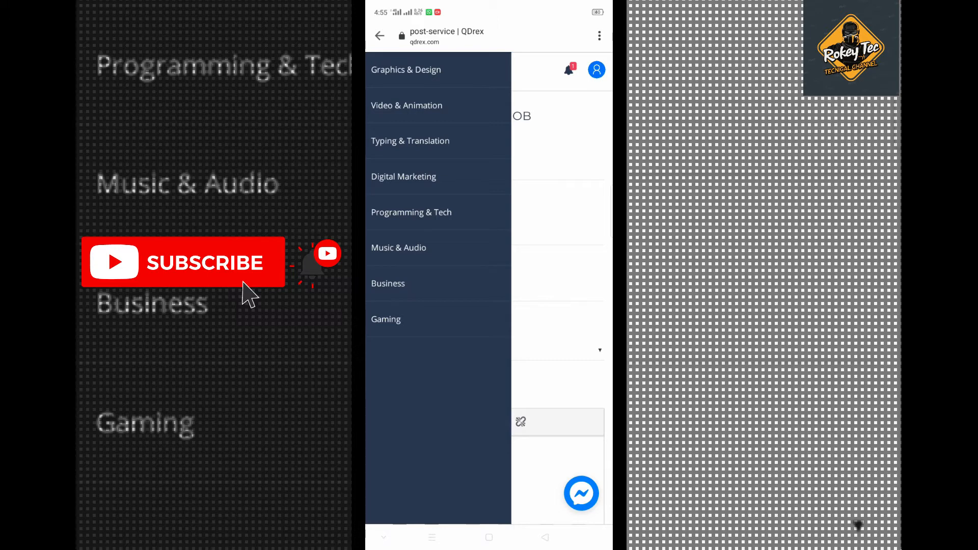
click(387, 283)
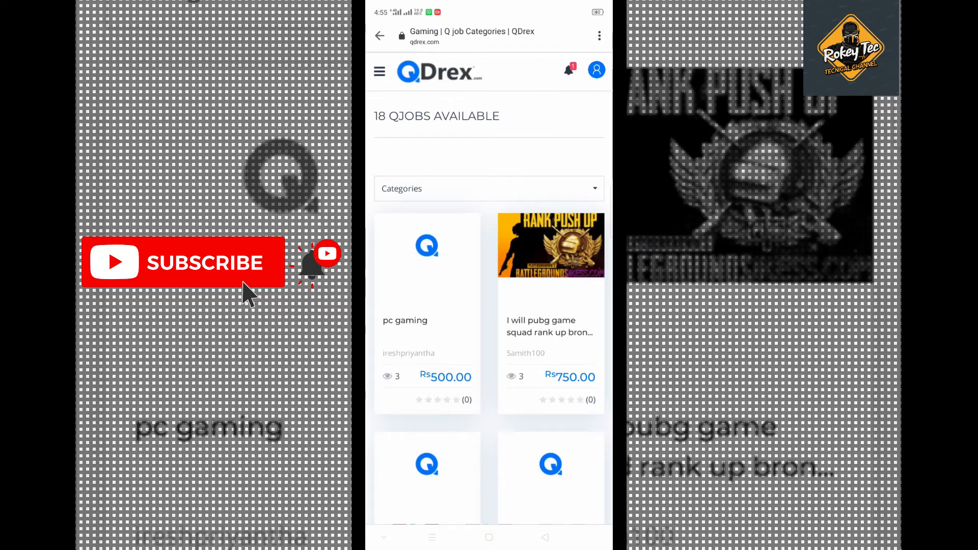
Scroll the PUBG squad rank-up job's description down to its Rs750.00 Order Now button.
scroll(down, 3)
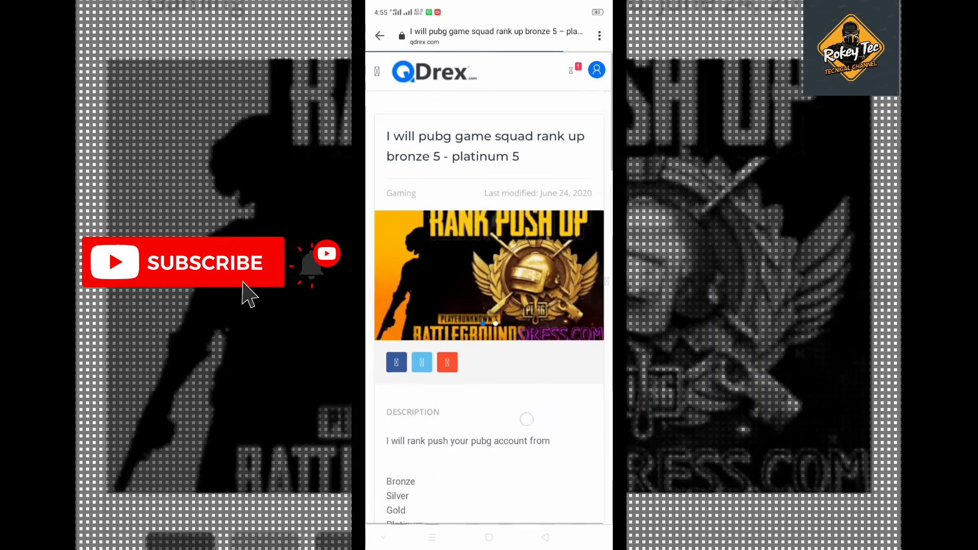
scroll(down, 3)
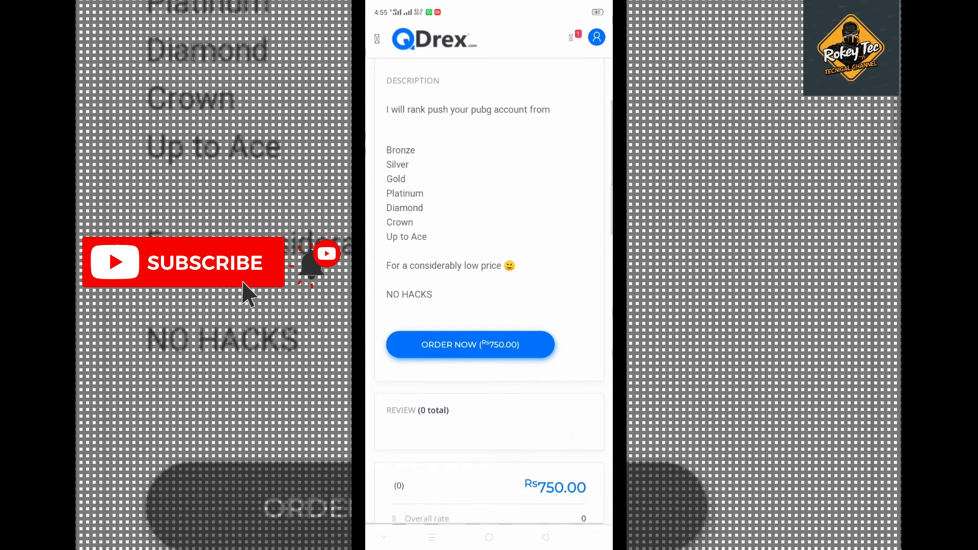
scroll(down, 3)
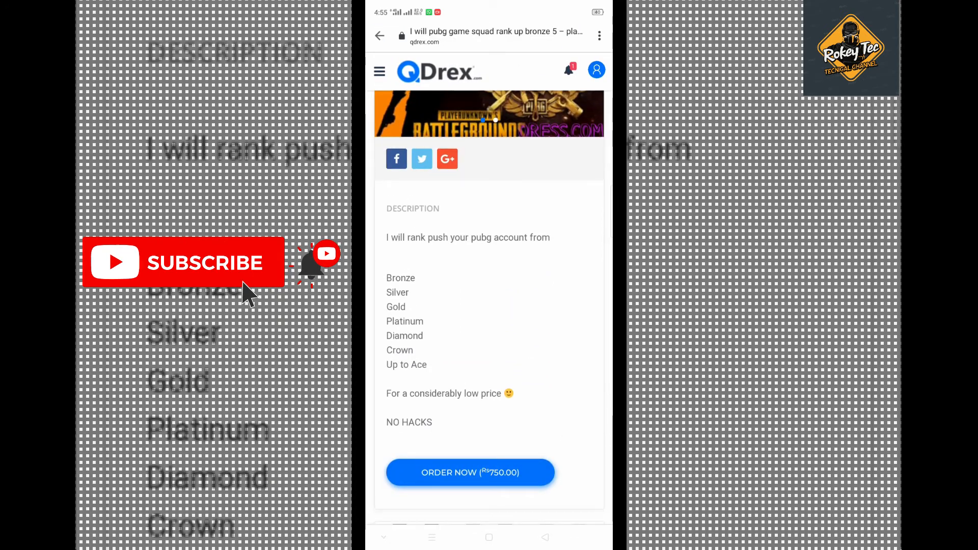
scroll(down, 3)
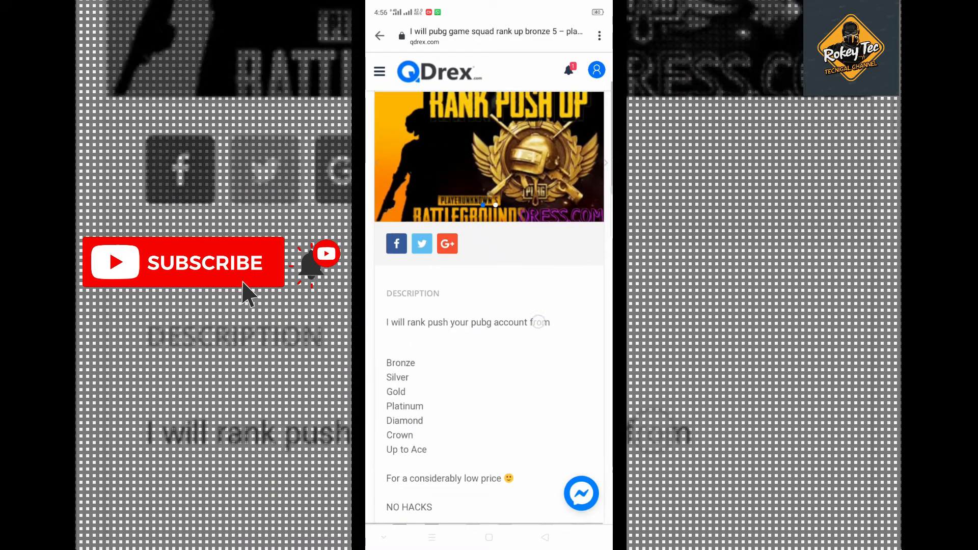
scroll(down, 3)
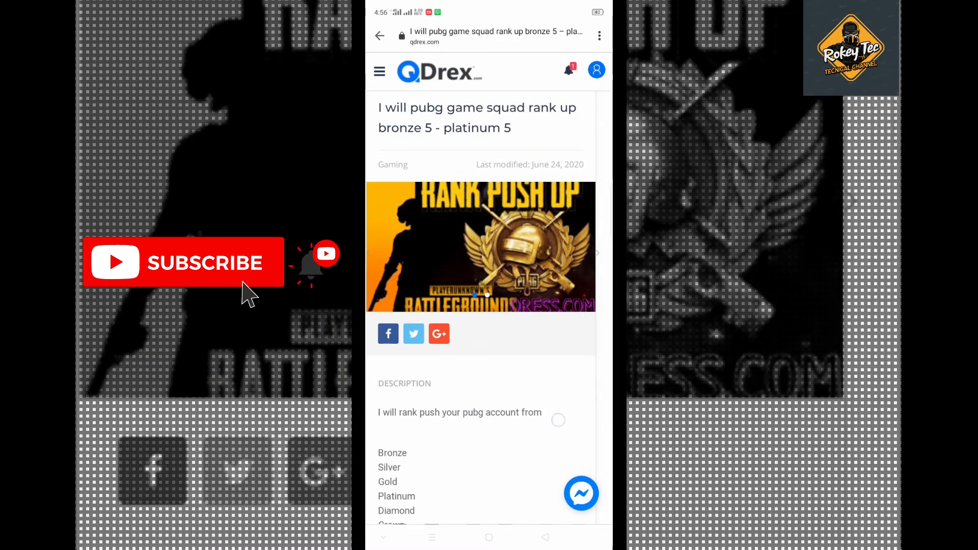
scroll(down, 3)
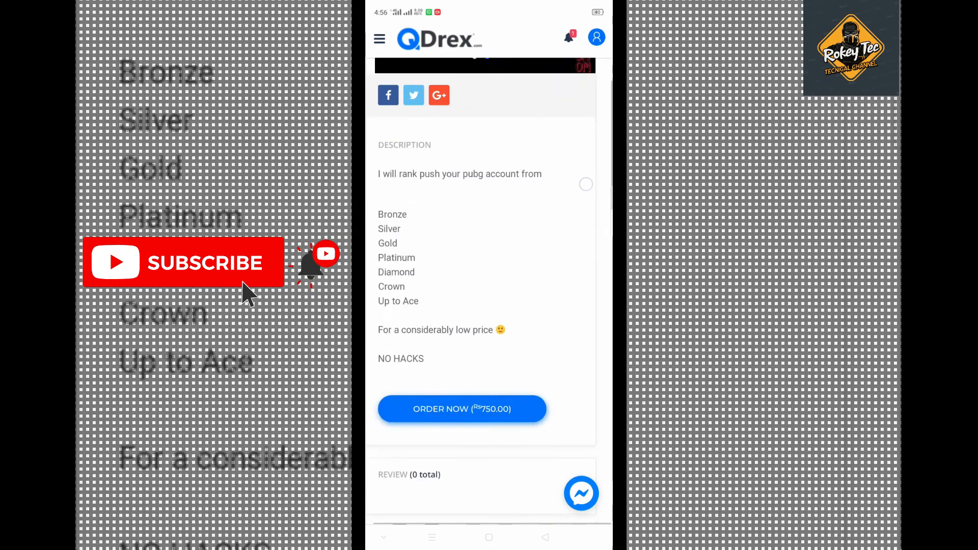
scroll(down, 3)
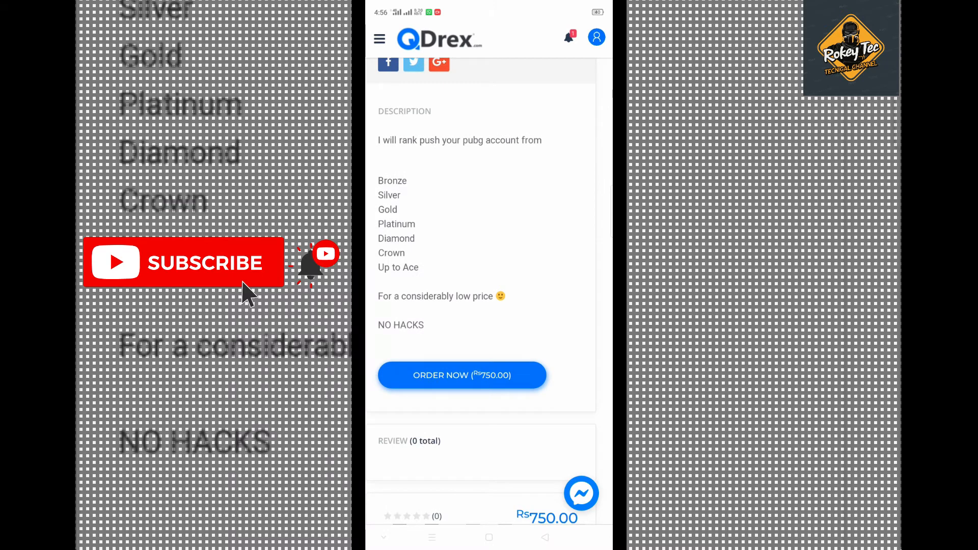
scroll(down, 3)
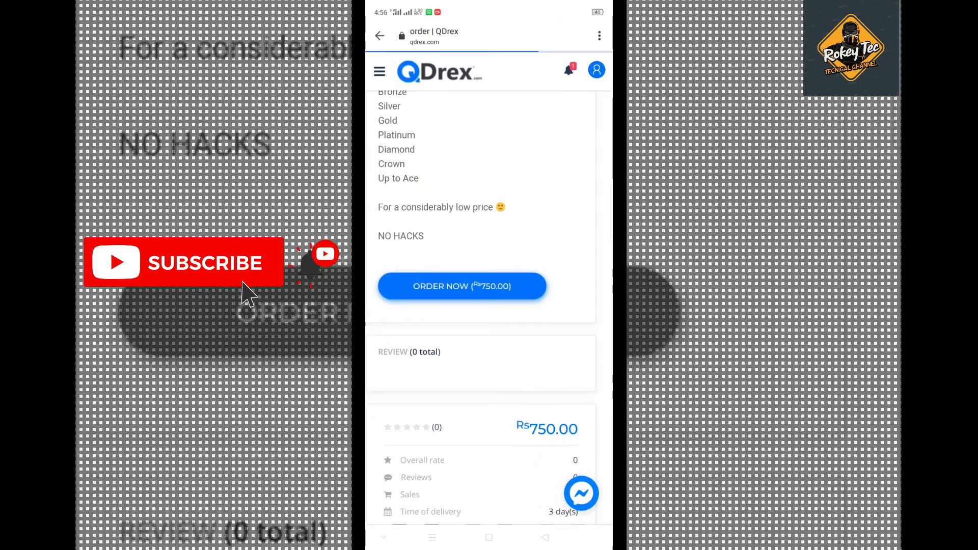
click(462, 285)
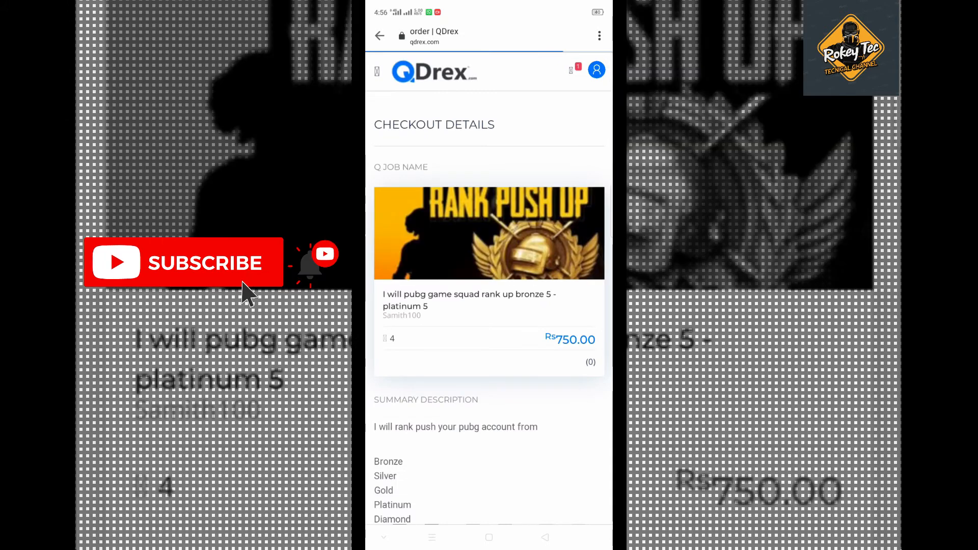
scroll(down, 3)
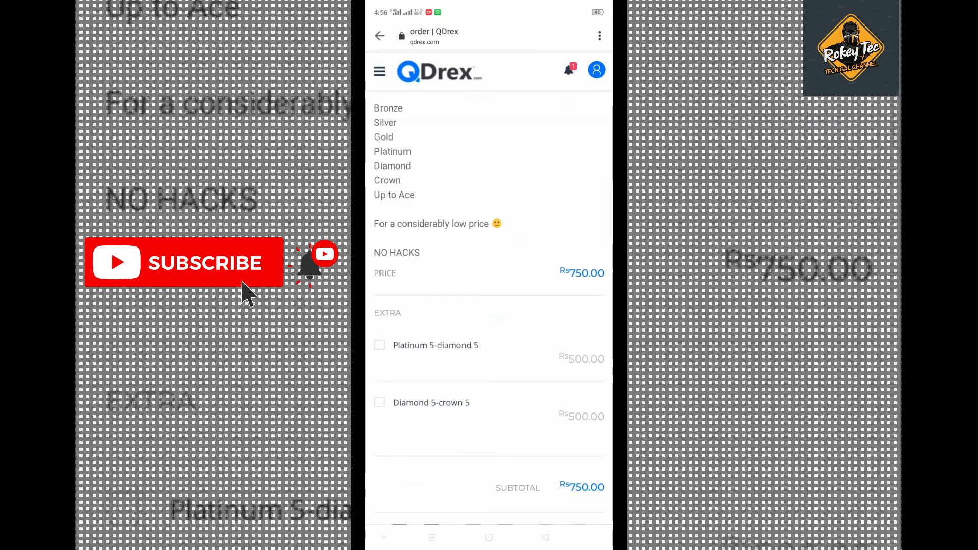
scroll(down, 3)
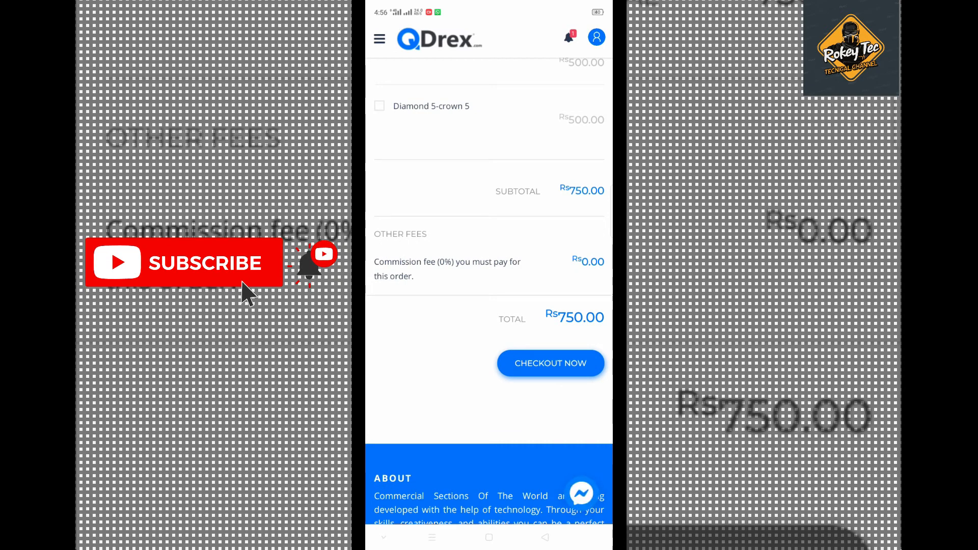
click(551, 363)
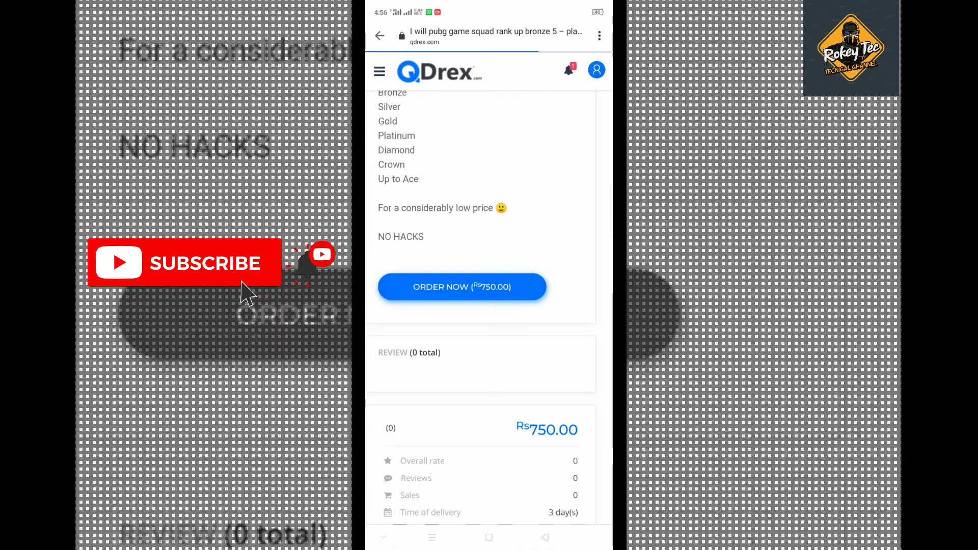
Go back to Gaming, then browse the Graphics & Design category's 326 Q jobs.
click(379, 35)
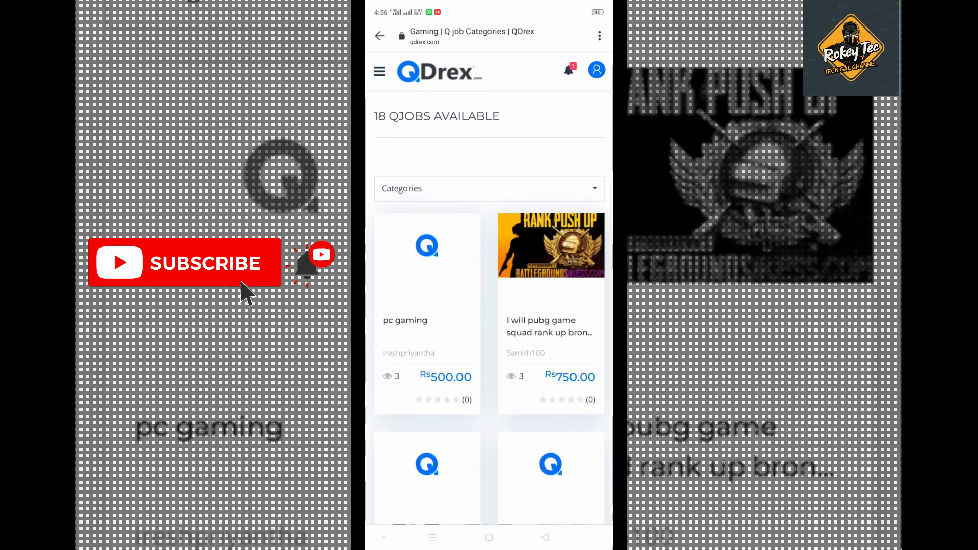
click(489, 189)
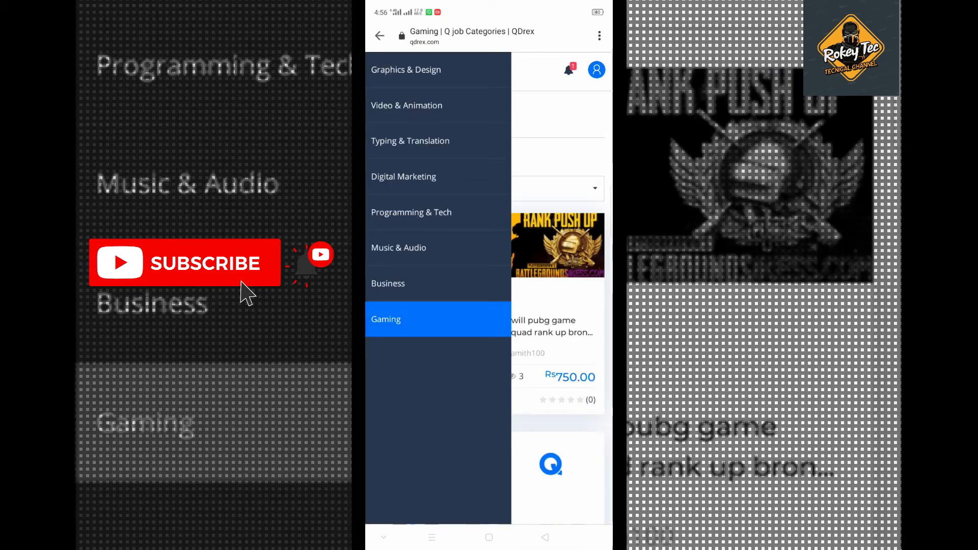
click(406, 70)
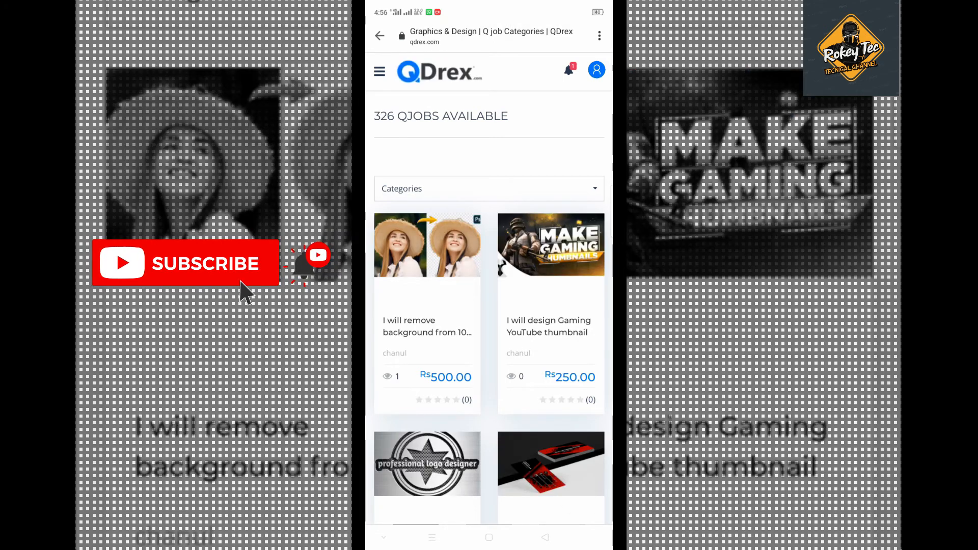
scroll(down, 3)
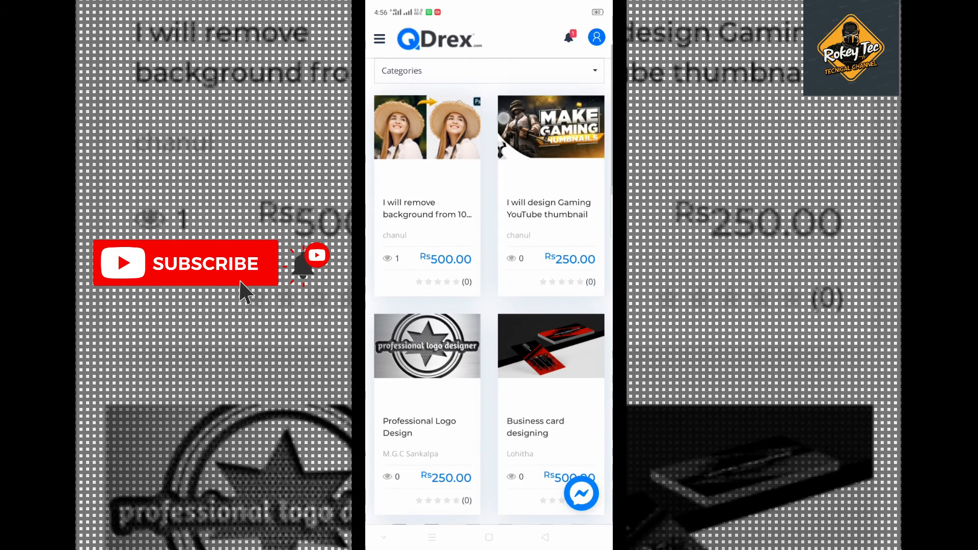
scroll(down, 3)
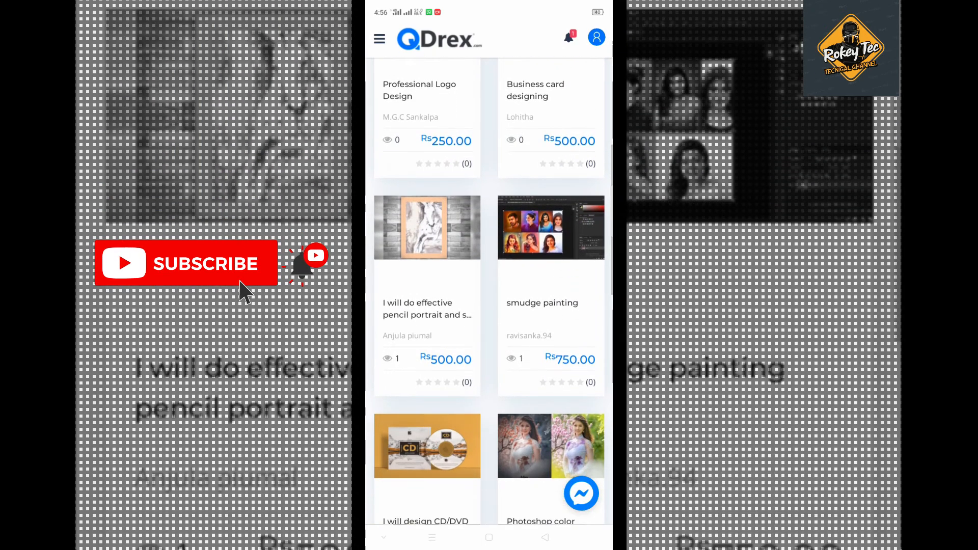
scroll(down, 3)
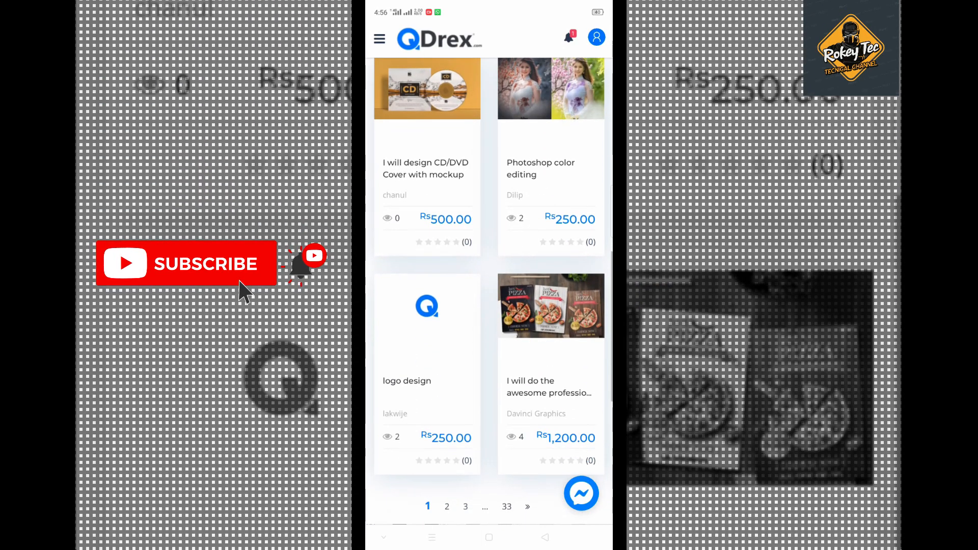